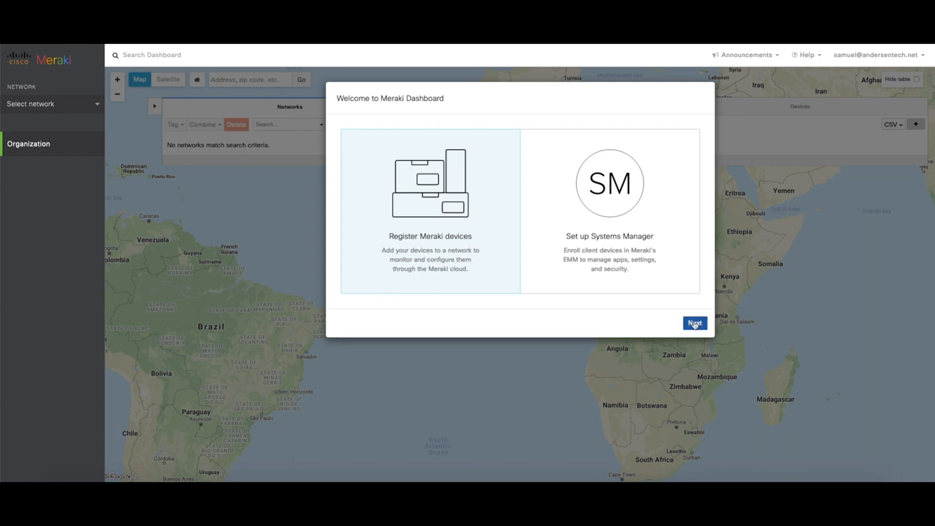
- Keep Register Meraki devices selected and continue to the Create network page
click(694, 323)
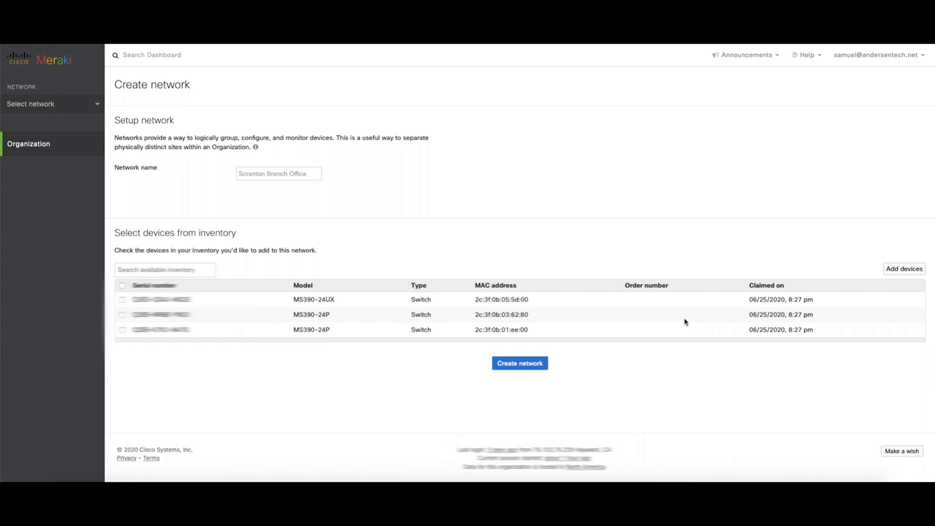
mouse_move(331, 182)
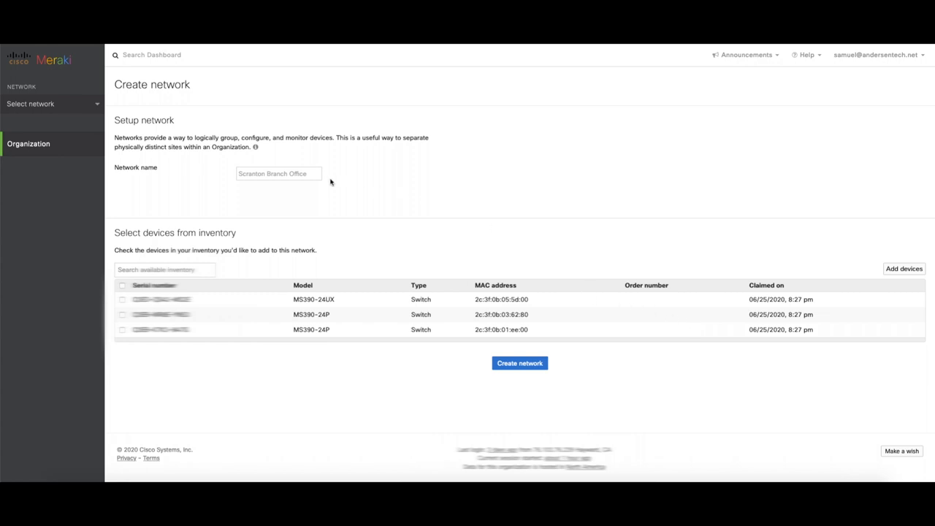
- Name the network 'Hong Kong', select all three MS390 inventory switches, and create it
text(Hong Kong)
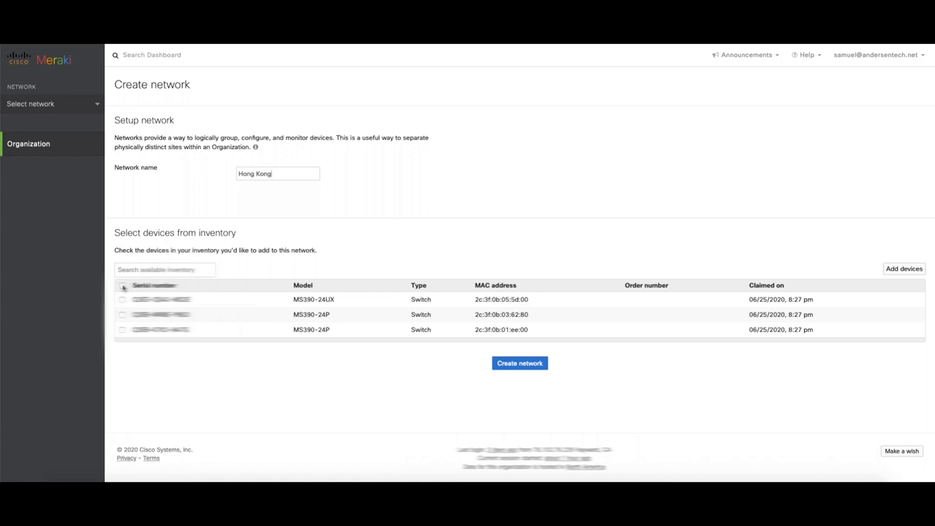
click(122, 285)
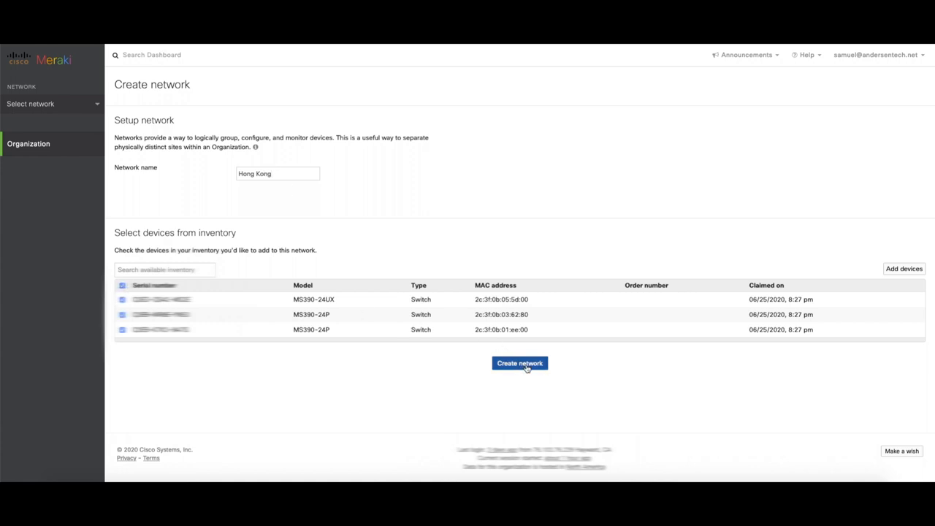
click(520, 363)
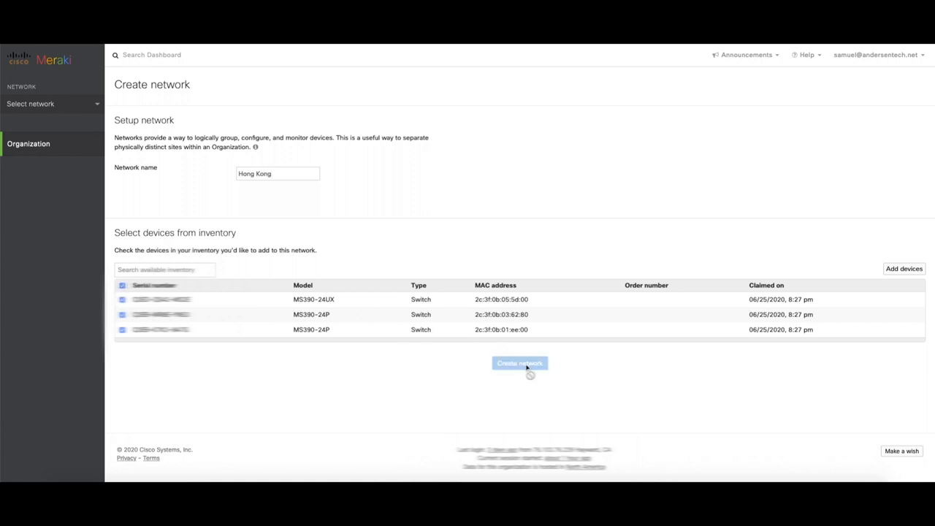
click(520, 363)
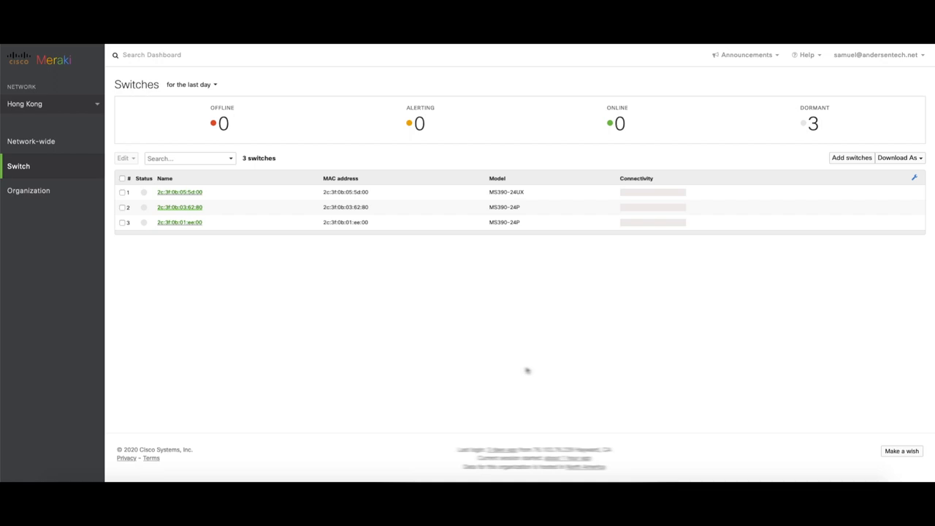
mouse_move(513, 367)
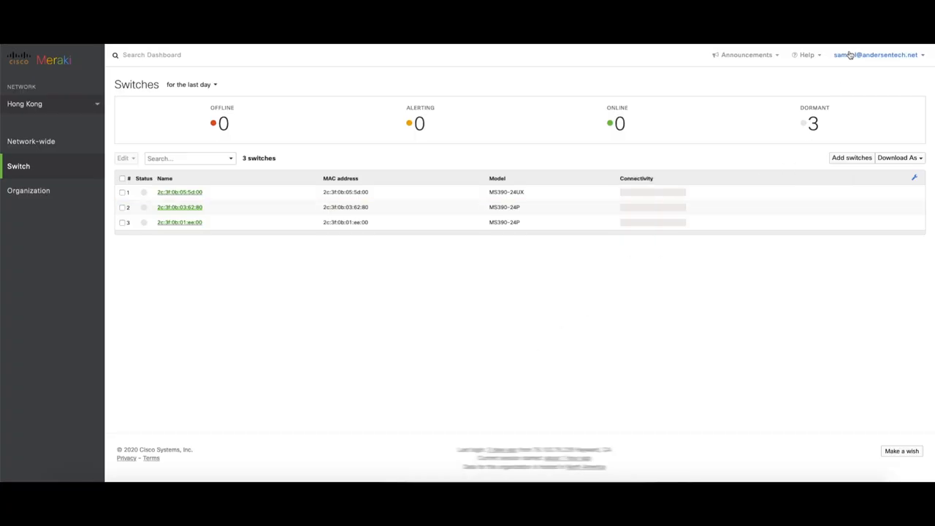
- Open the Help menu over the Hong Kong switch list
click(807, 55)
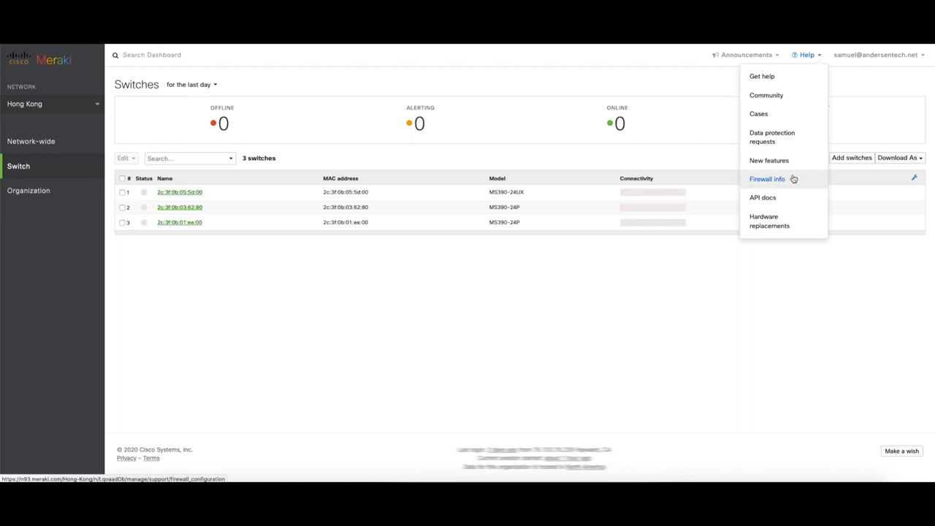
- View the Firewall info page of outbound cloud and NTP rules
click(767, 179)
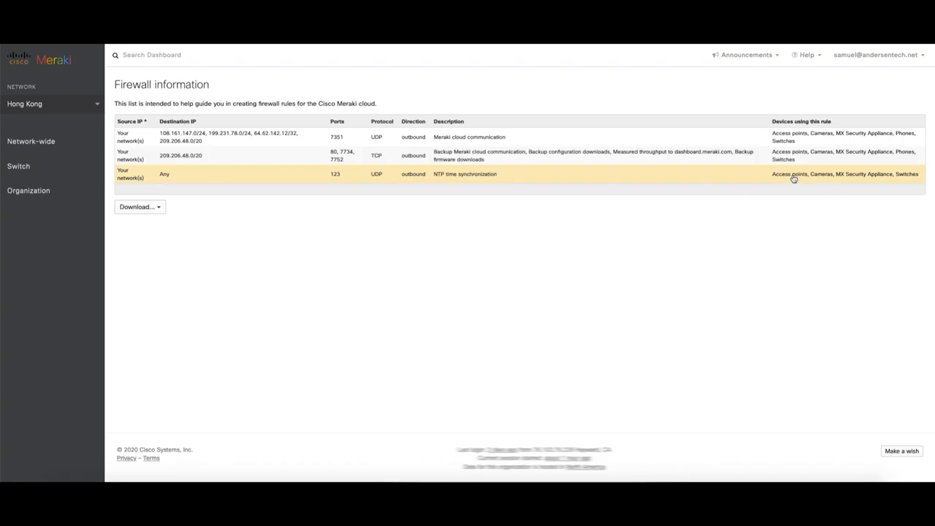
click(29, 191)
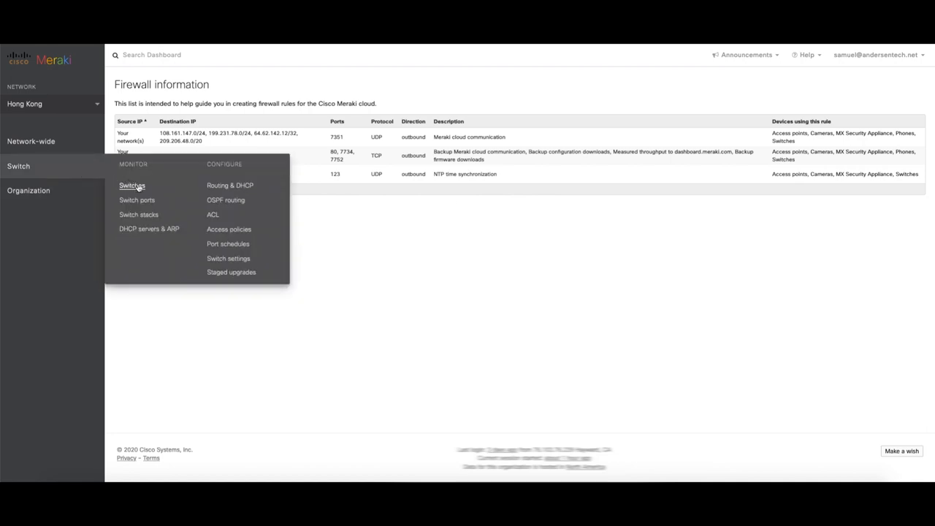
- Go to Switch > Switches to see the three dormant MS390 switches
click(133, 185)
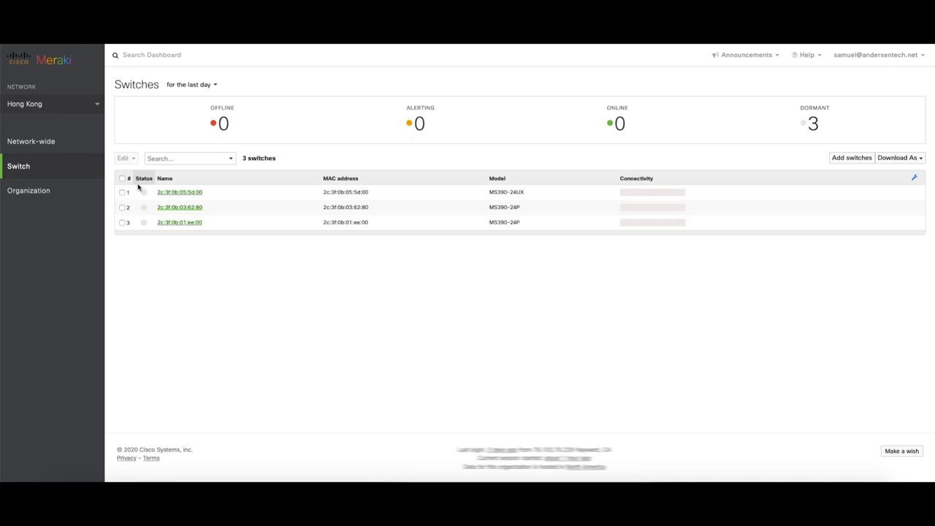
mouse_move(454, 195)
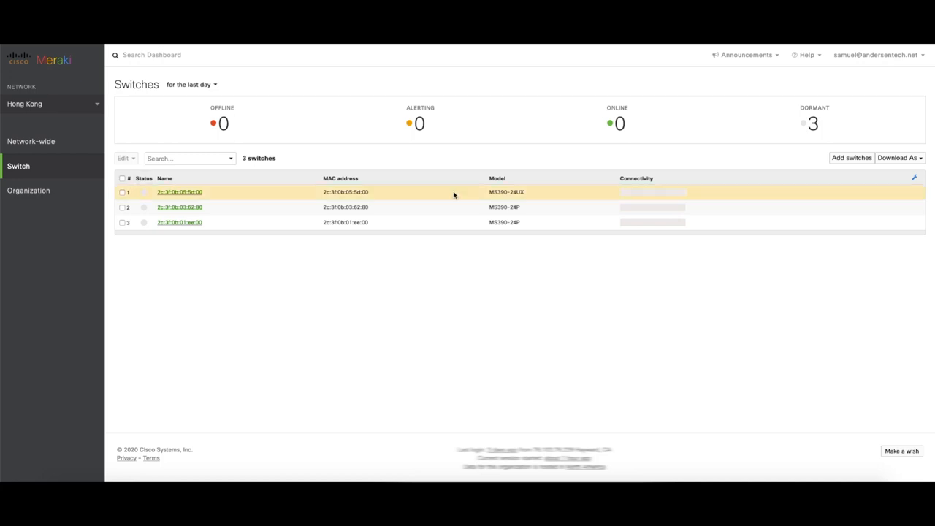
- Enable the Firmware version column, showing MS 12.17 for all three switches
click(915, 178)
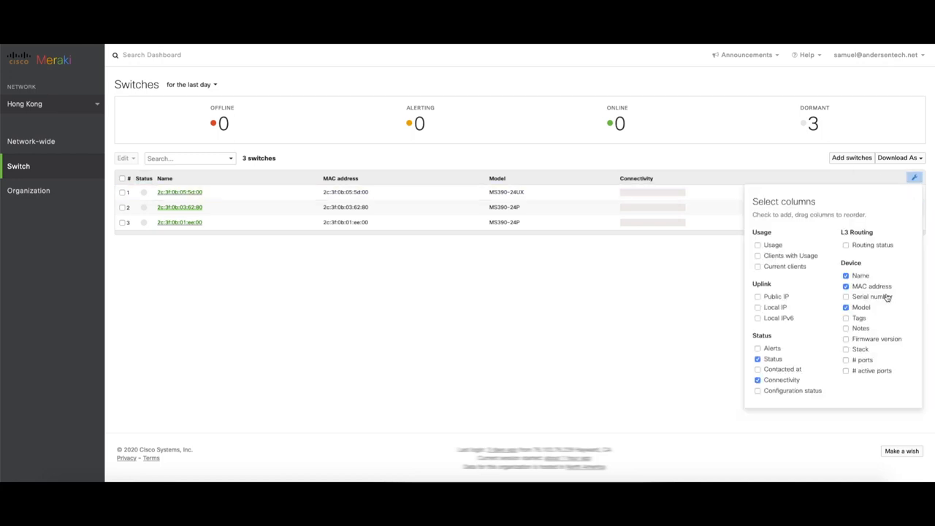
click(847, 339)
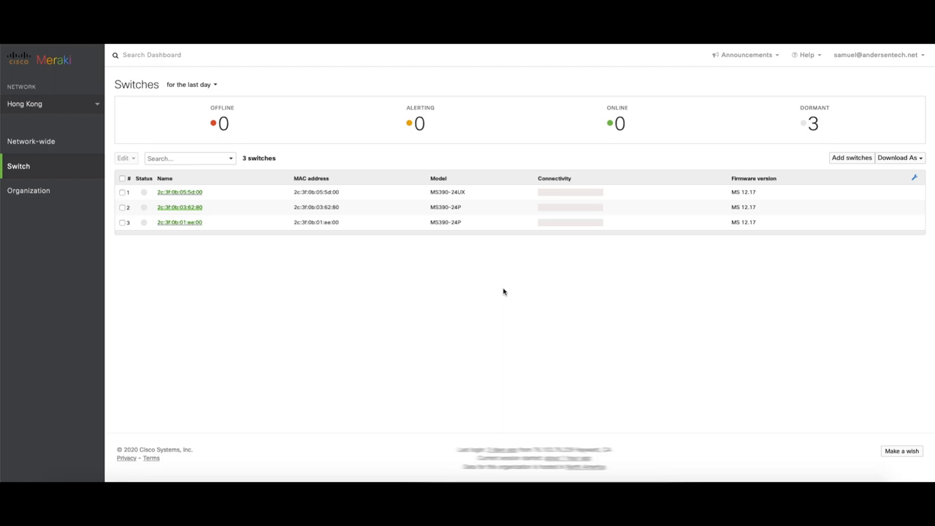
mouse_move(788, 292)
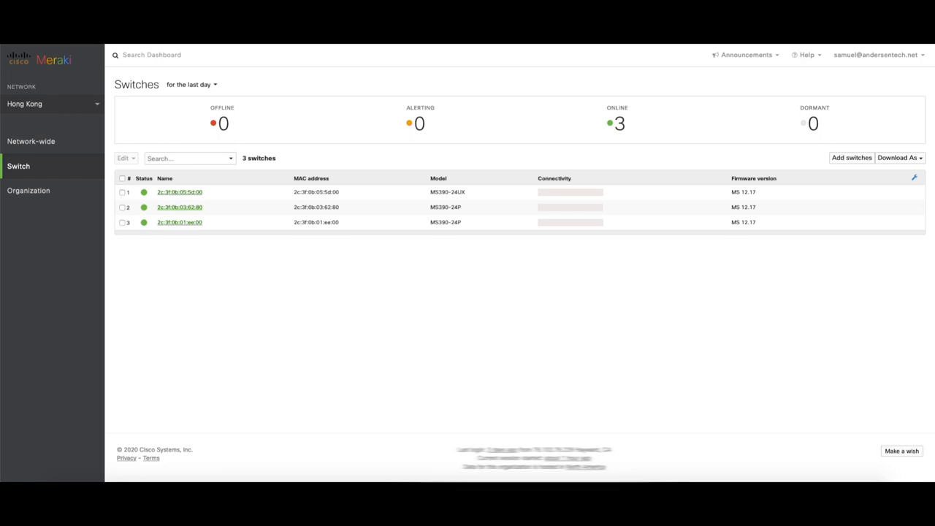
mouse_move(569, 311)
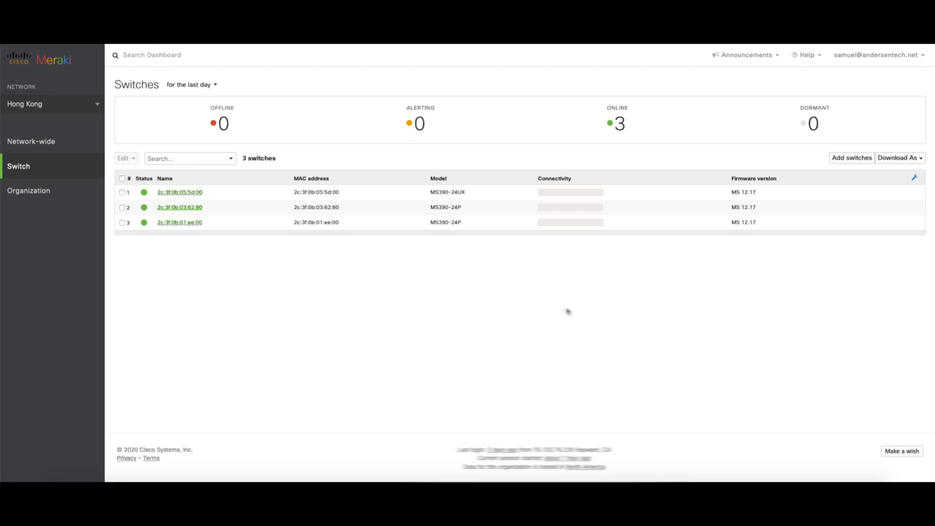
mouse_move(548, 313)
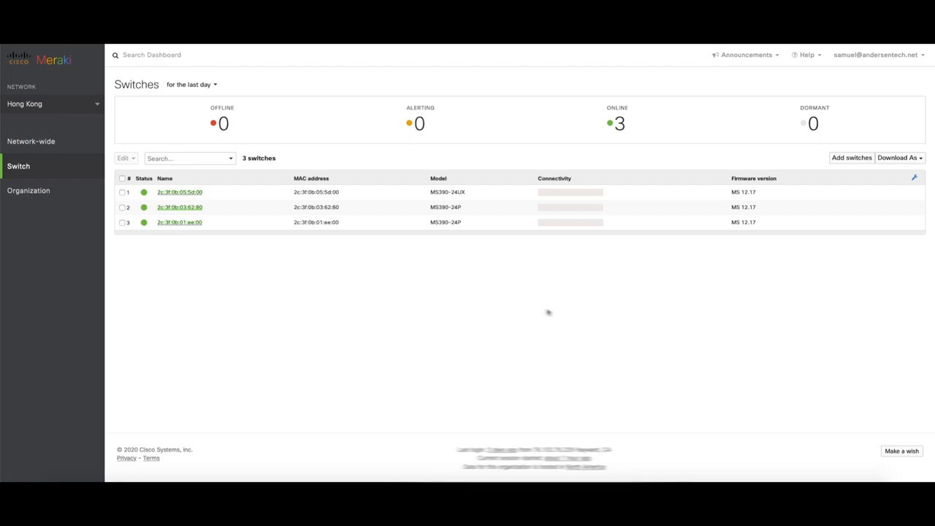
mouse_move(254, 198)
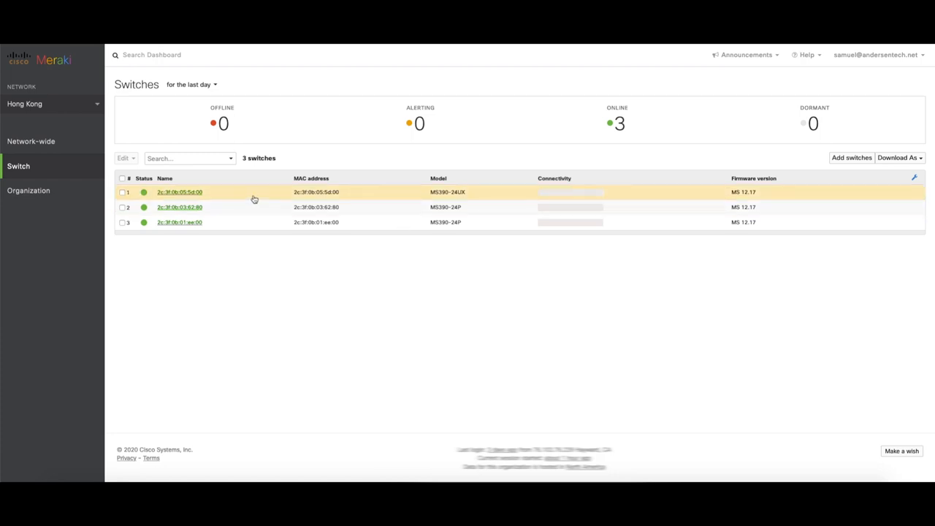
- Open the summary page of switch 2c:3f:0b:05:5d:00 from the Switches table
click(179, 192)
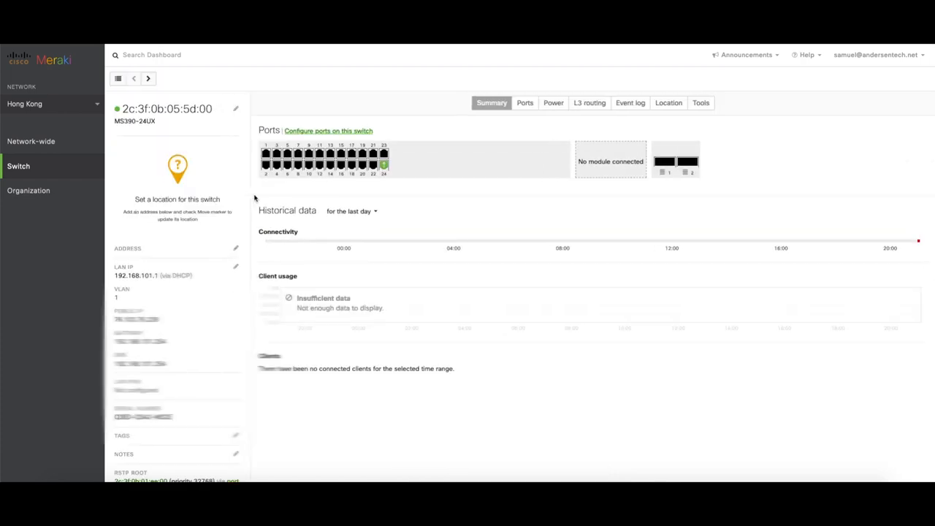